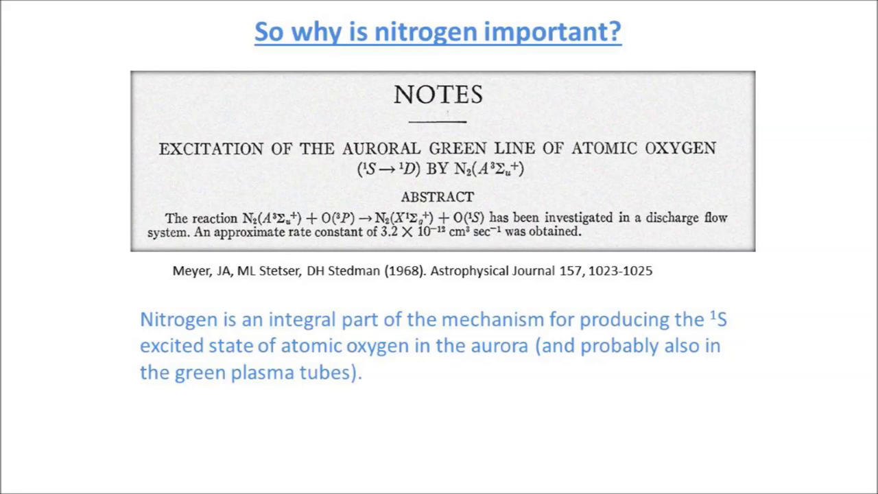
key("Right")
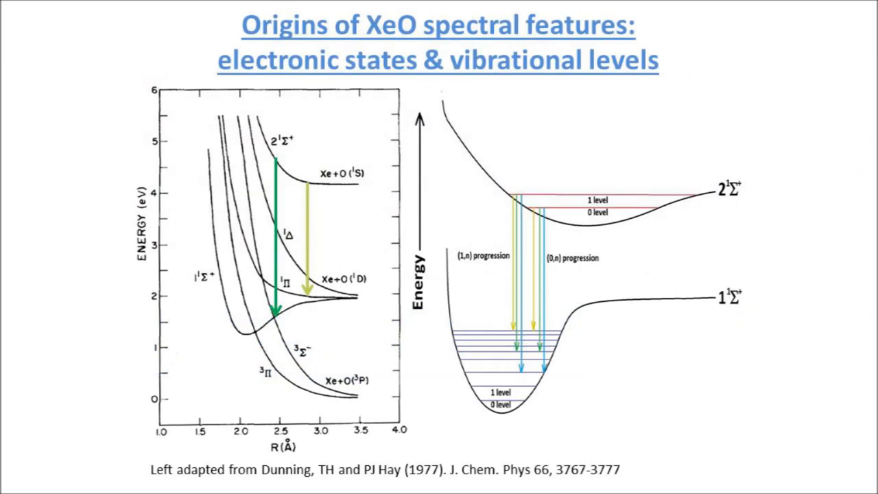